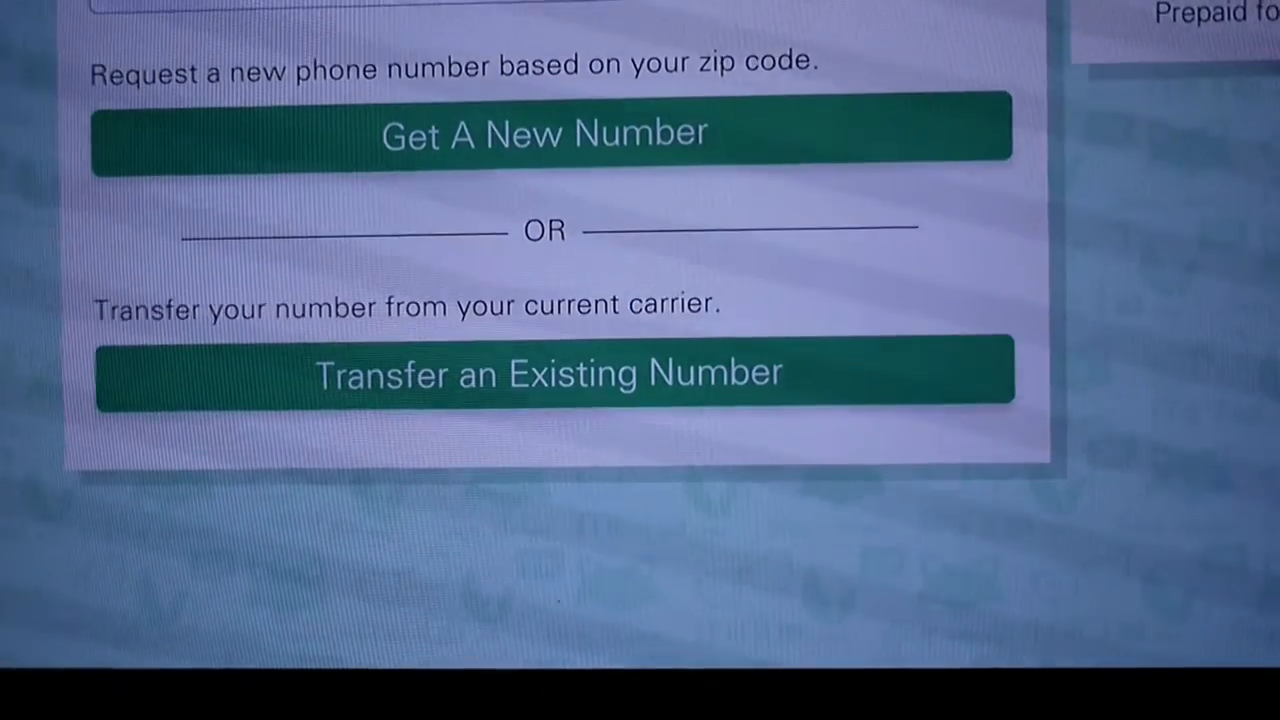
scroll(up, 3)
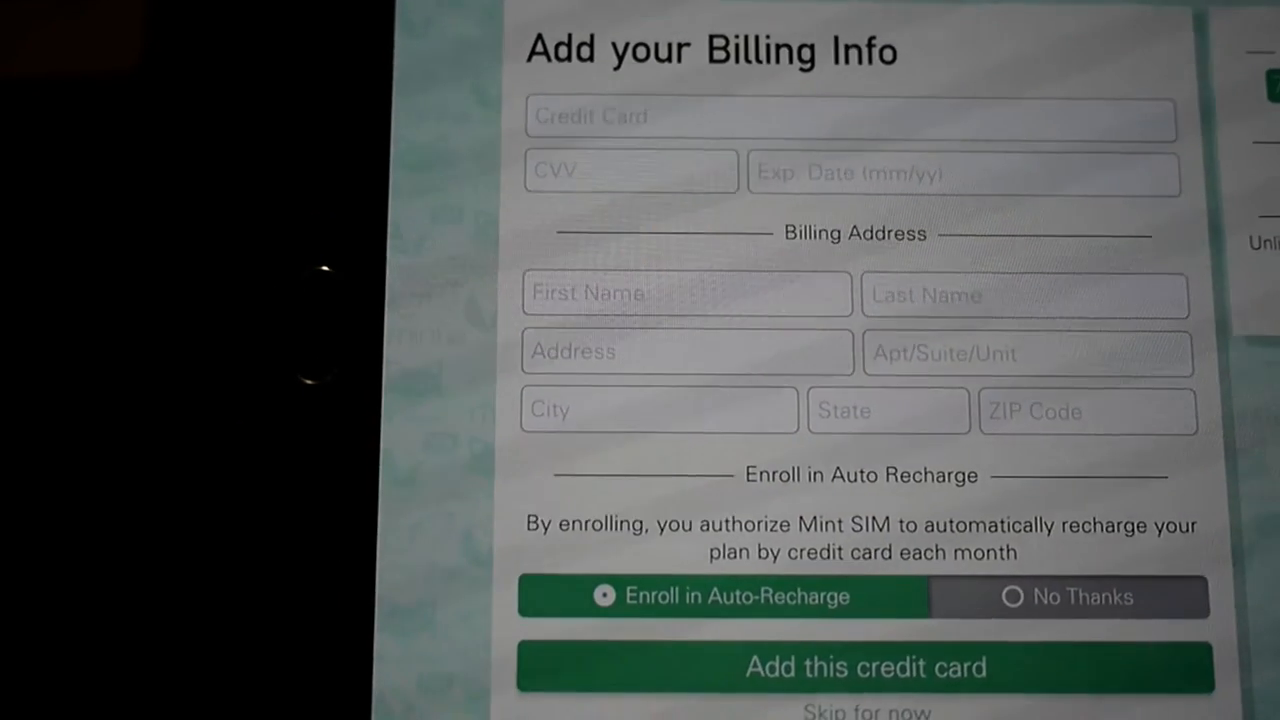
scroll(down, 3)
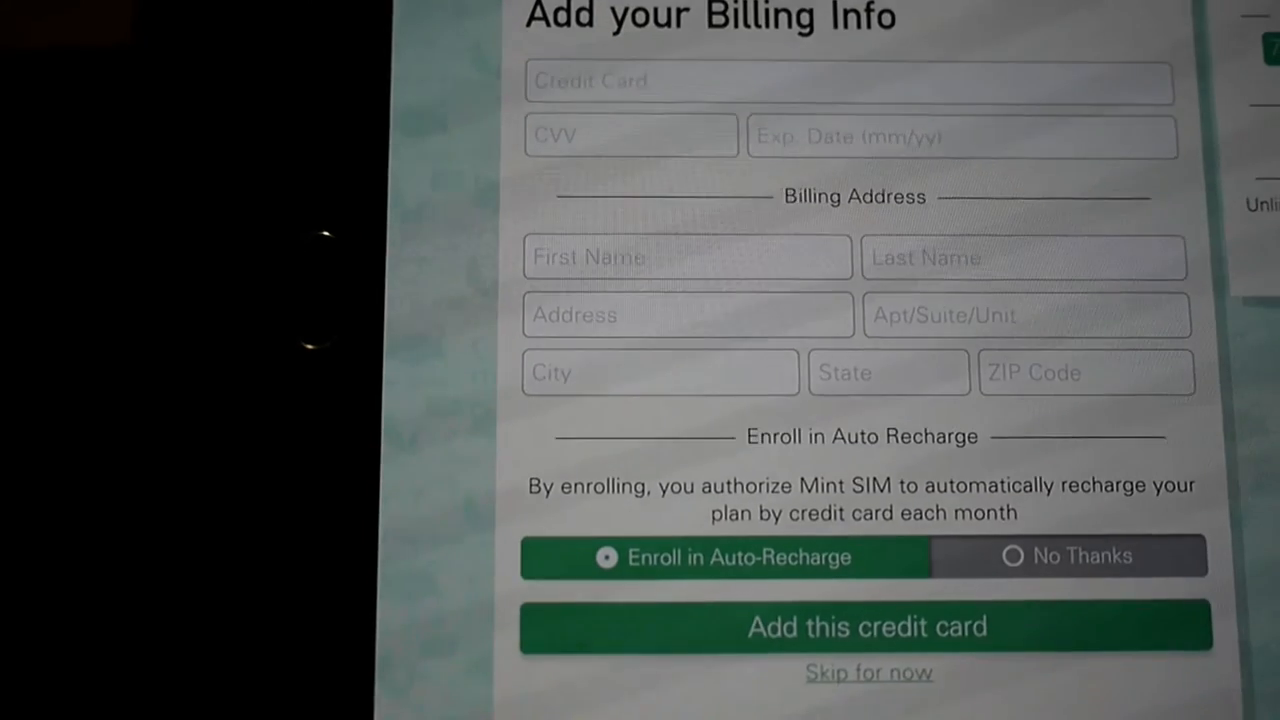